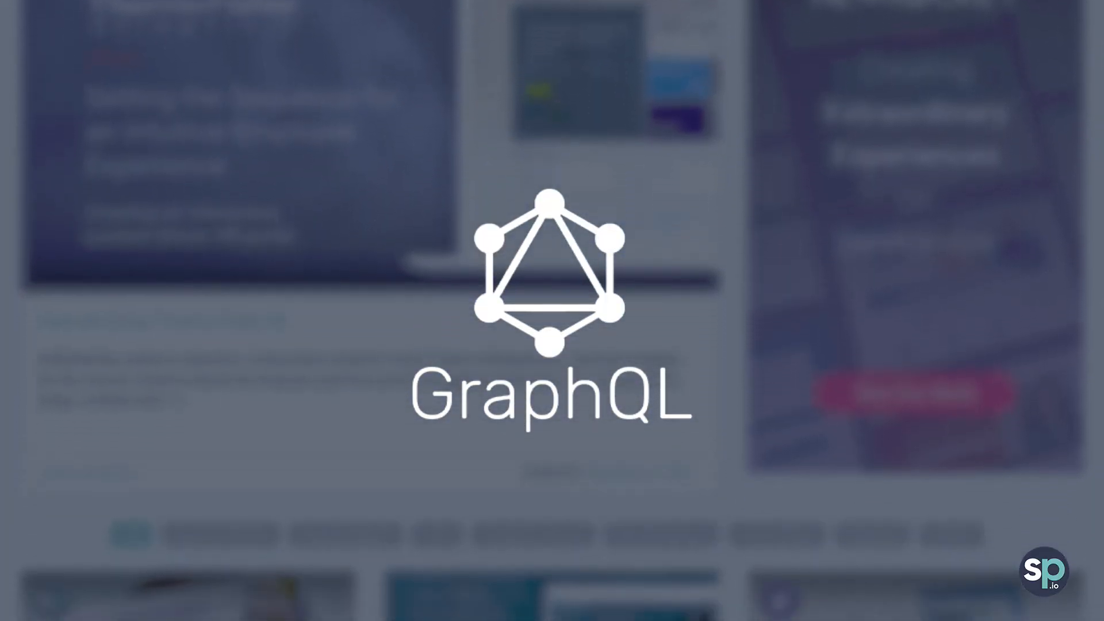
Review the GraphQL endpoint and Authorization header, then open glide.graphql.introspection_enabled.
scroll(down, 3)
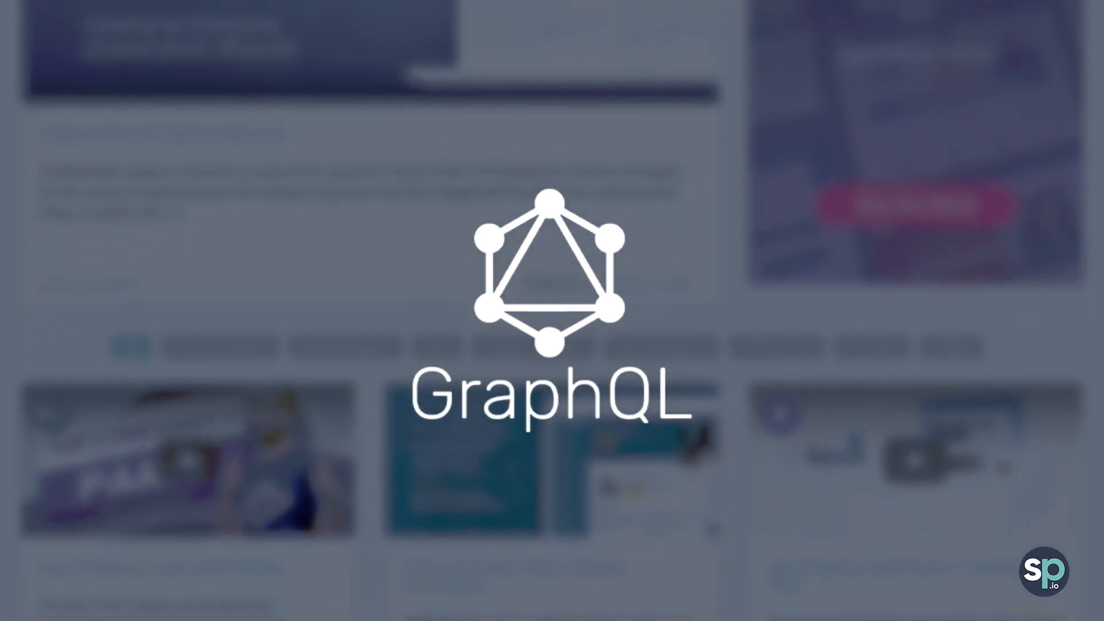
scroll(down, 3)
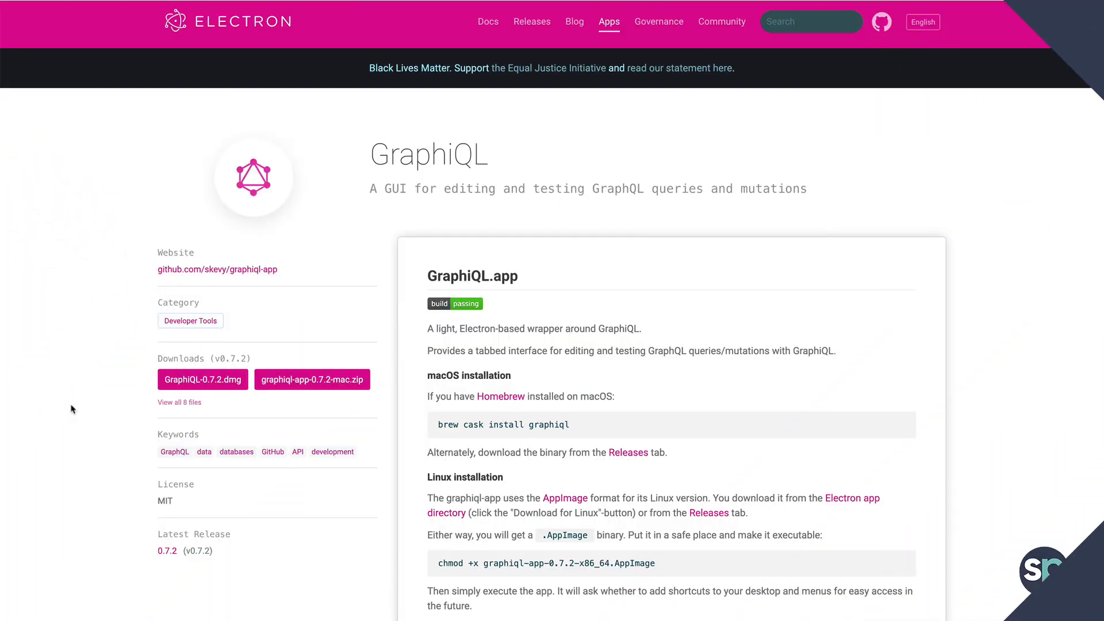
mouse_move(213, 380)
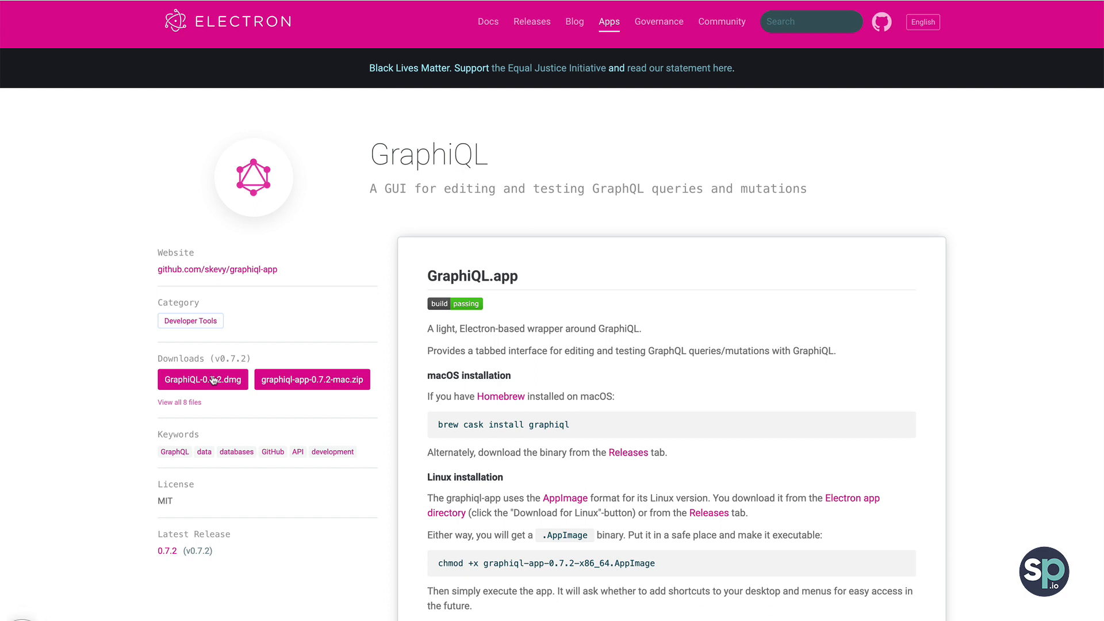
mouse_move(3, 385)
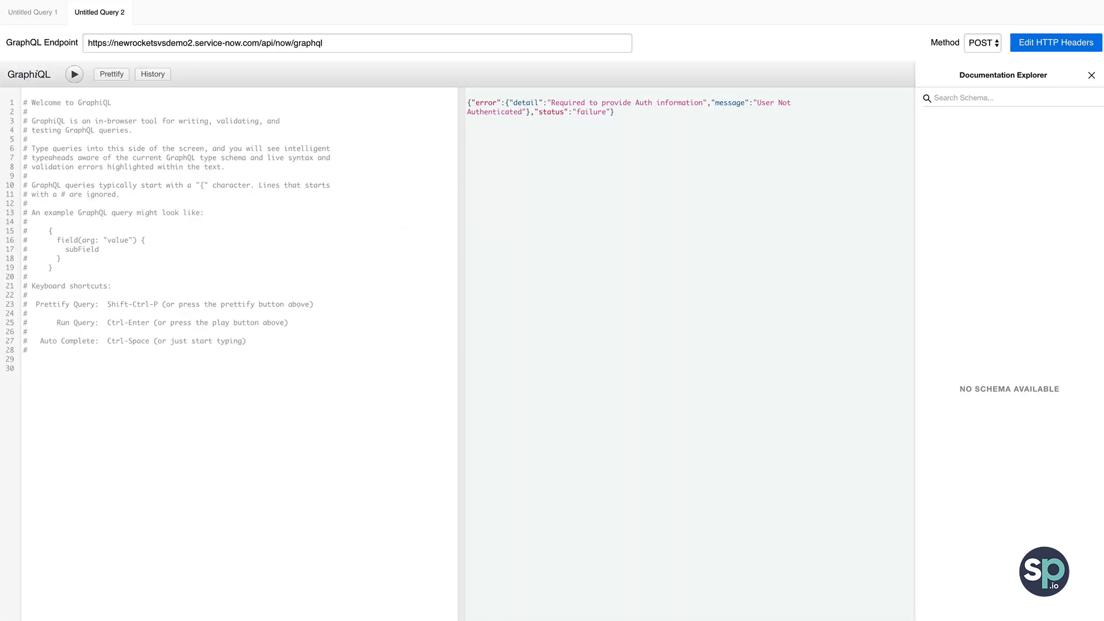
mouse_move(392, 570)
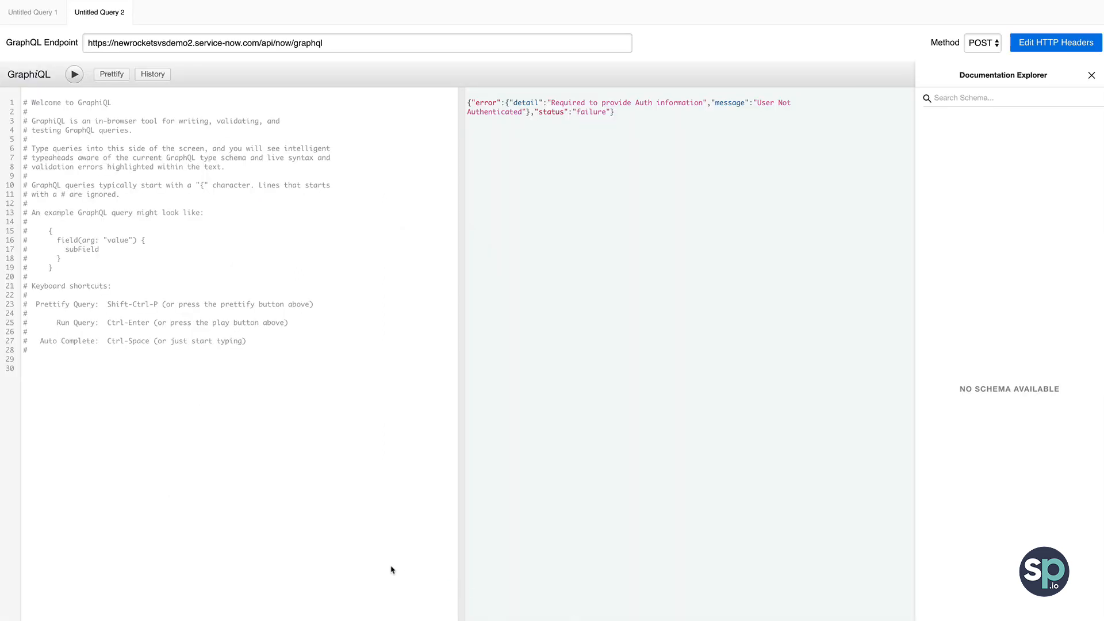
mouse_move(378, 75)
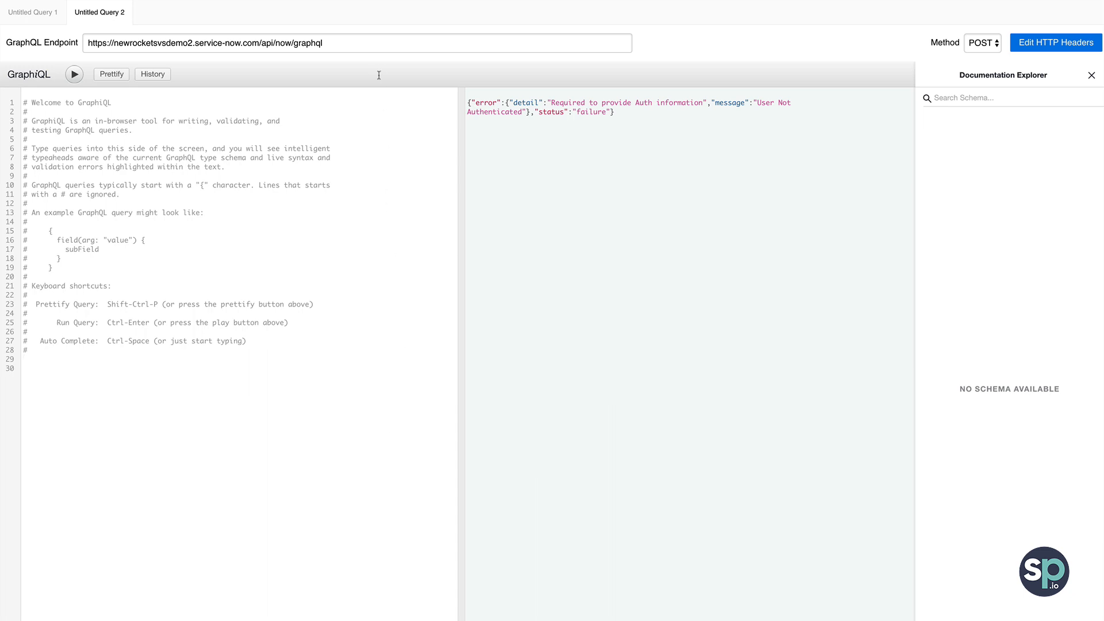
click(352, 43)
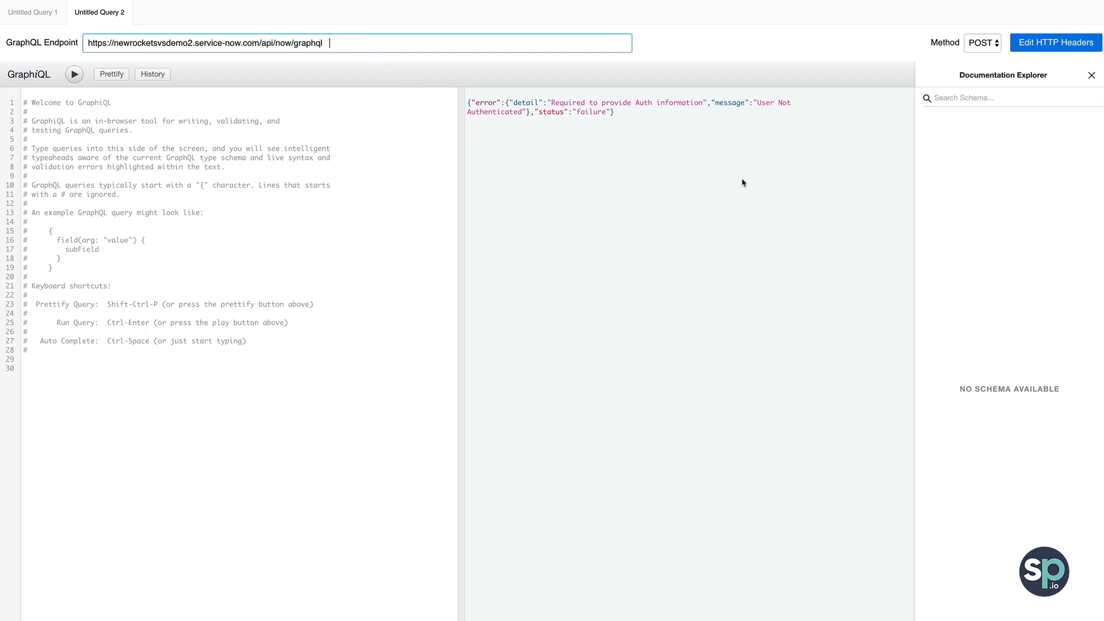
click(1055, 41)
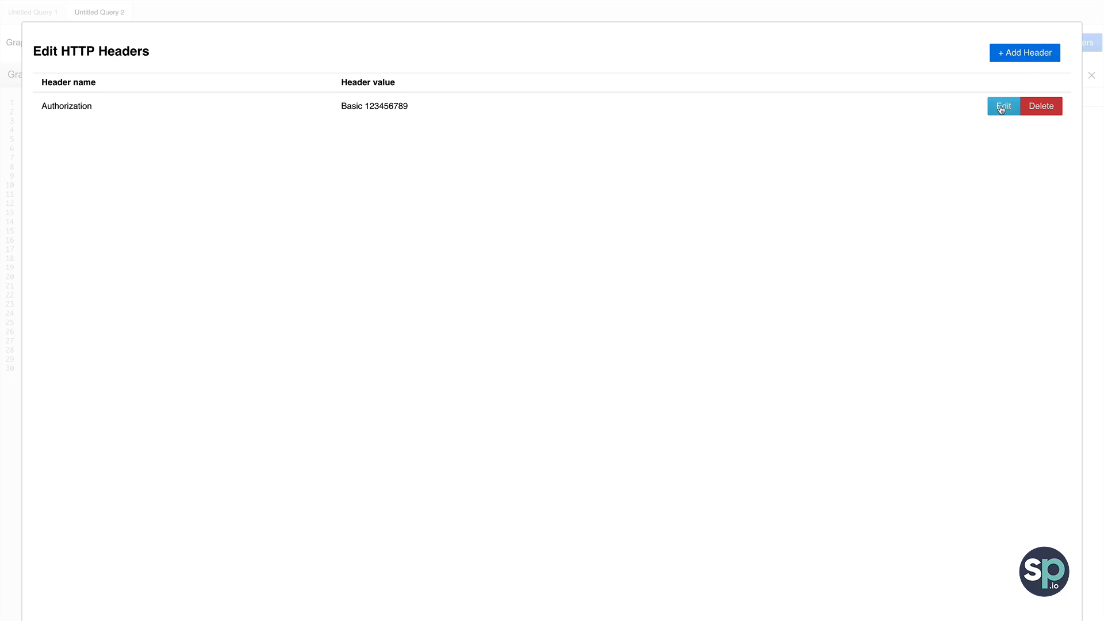
click(1002, 106)
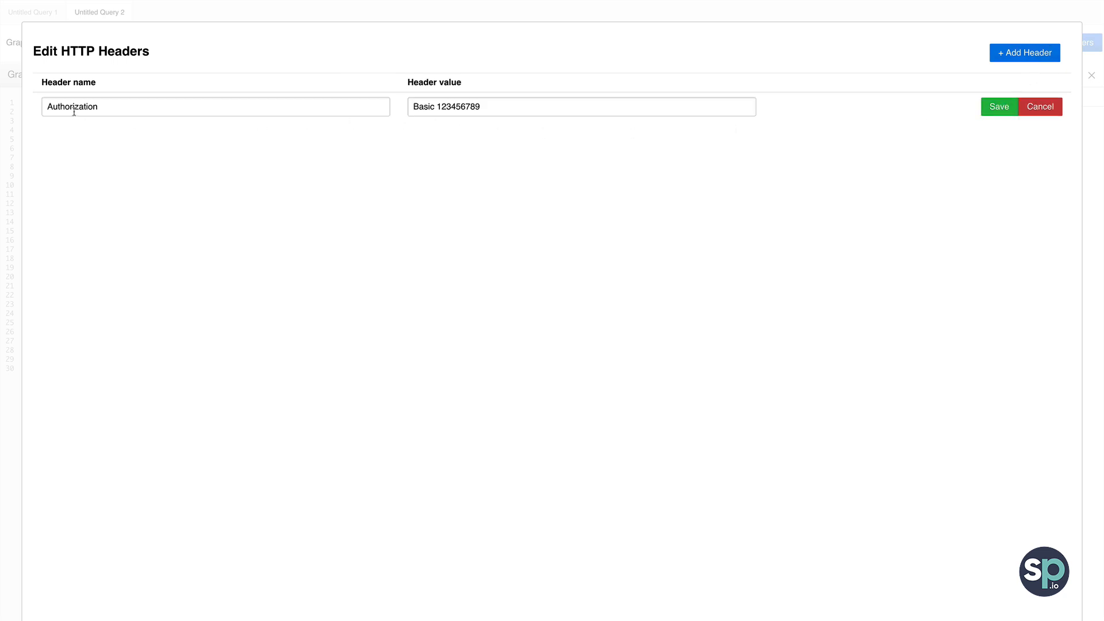
mouse_move(348, 141)
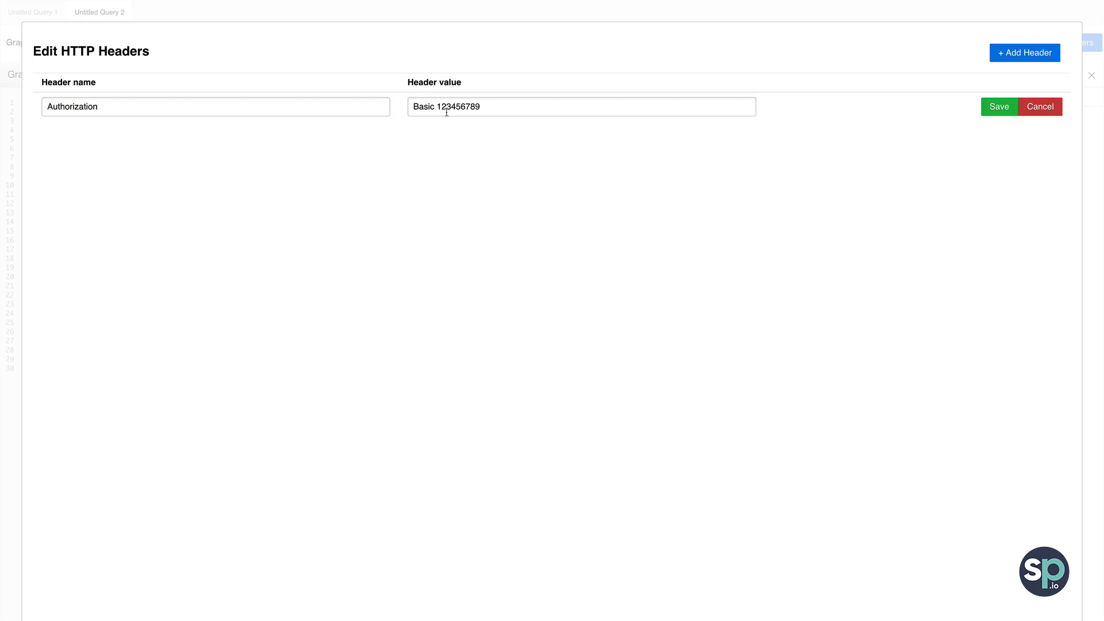
click(998, 106)
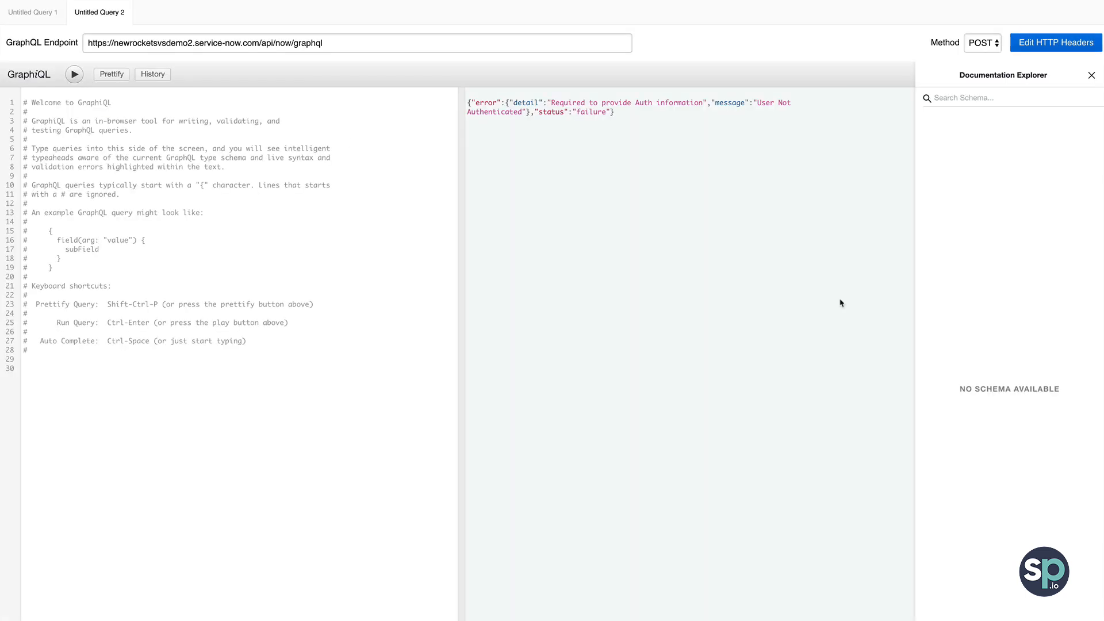
mouse_move(1055, 383)
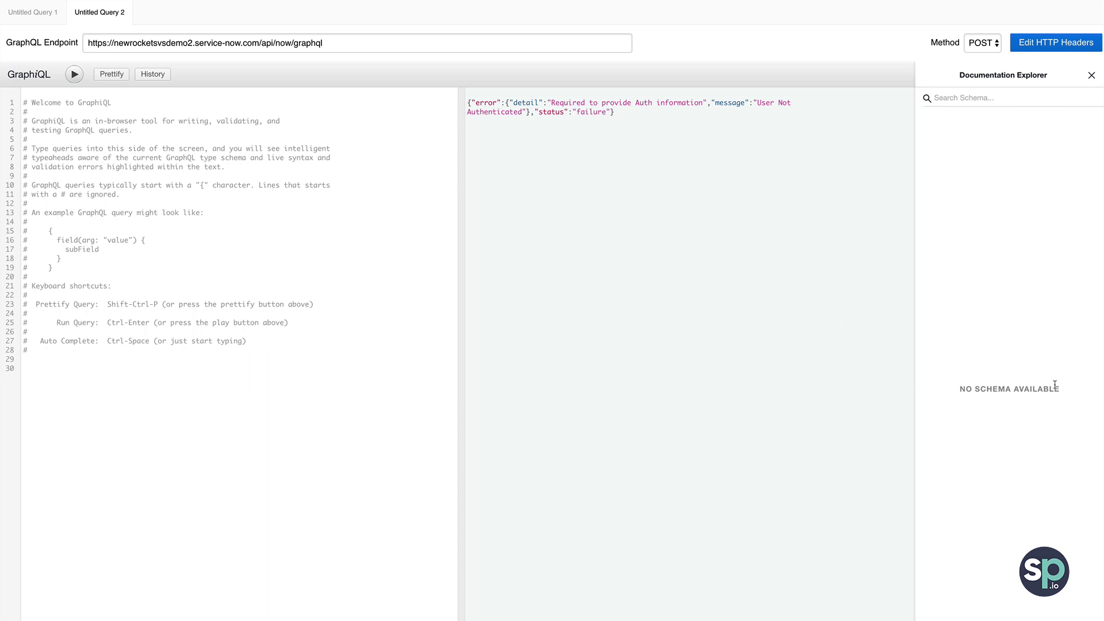
mouse_move(997, 412)
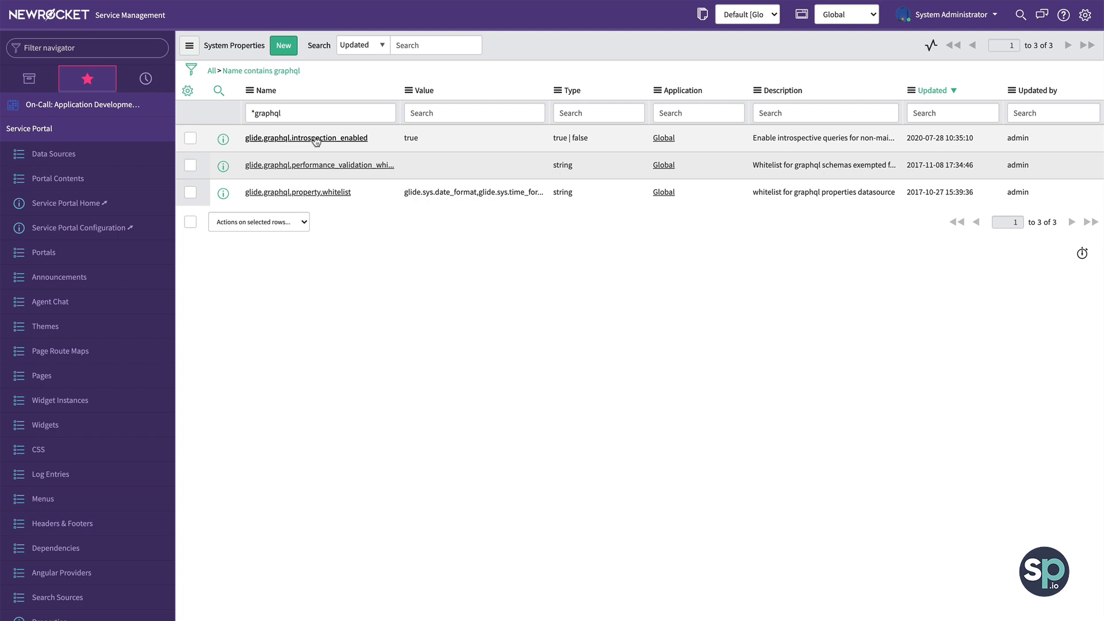
click(305, 138)
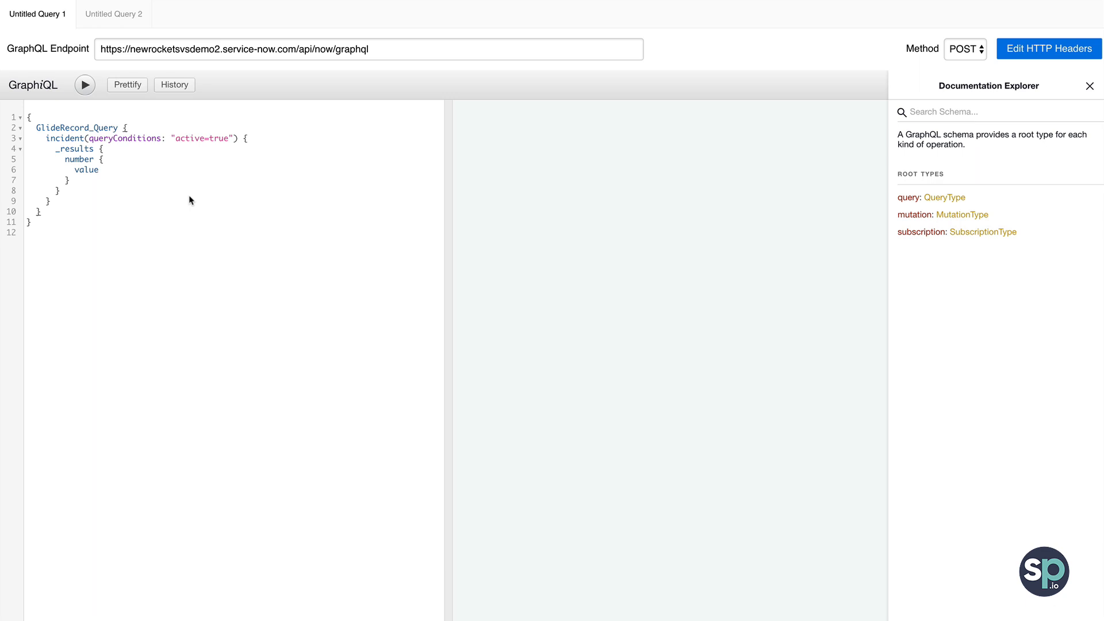
Run the active-incident query, adding short_description and caller name and sys_id fields.
double_click(63, 138)
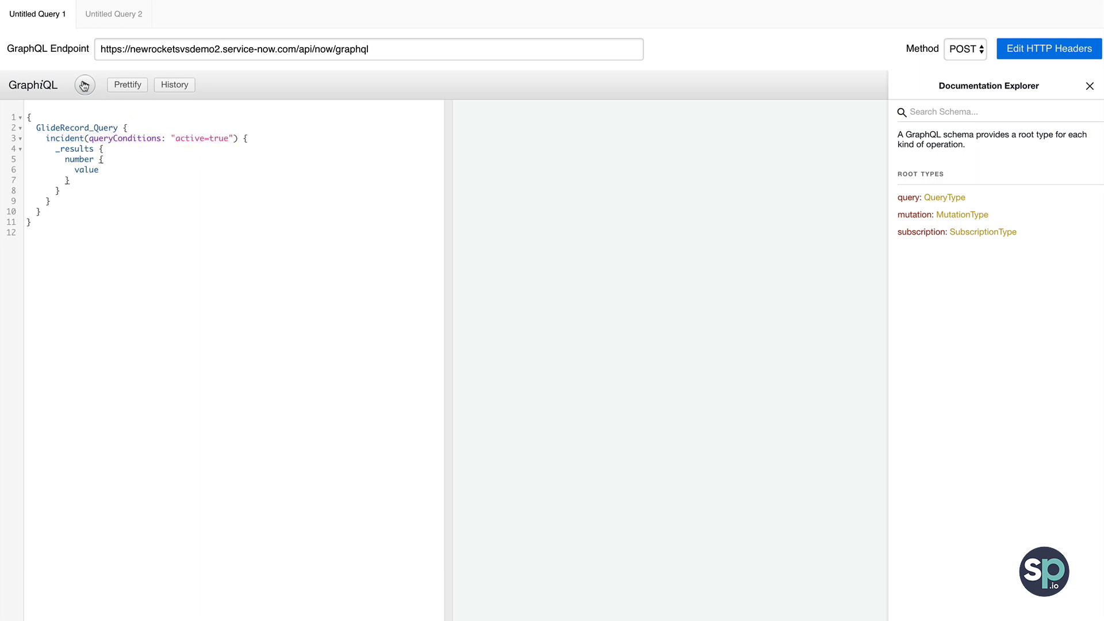
click(84, 84)
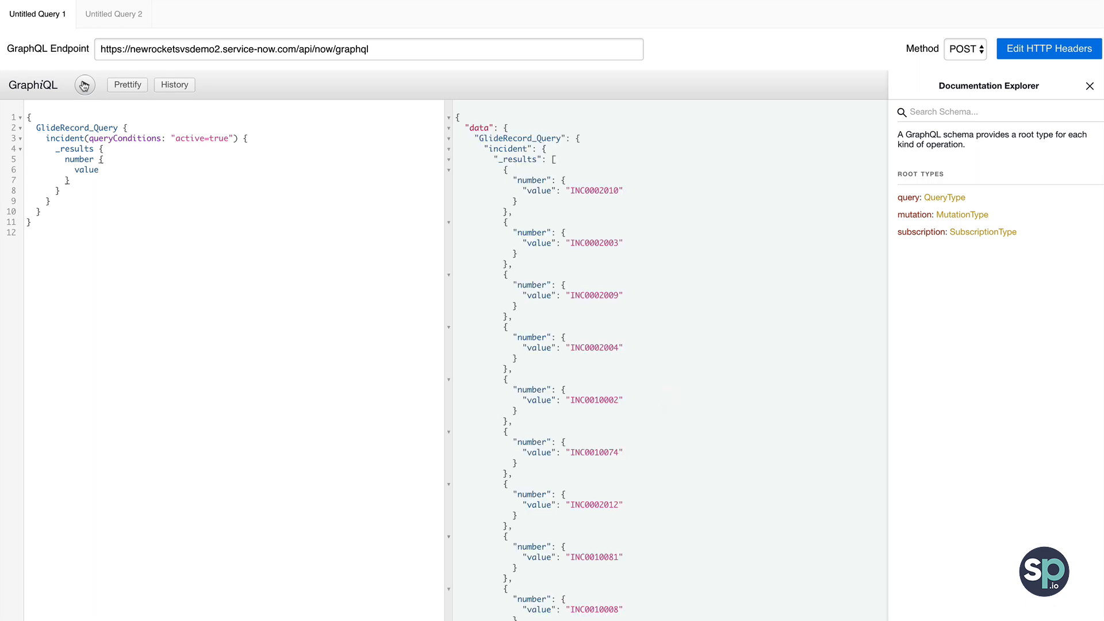
text(short_description {)
text(caller_id {)
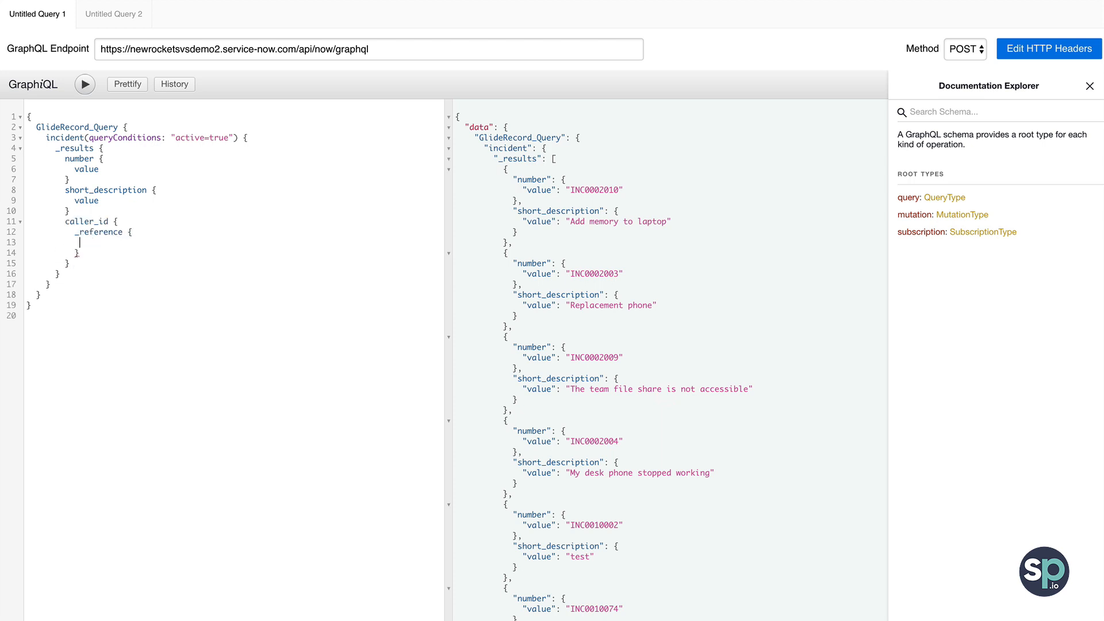
click(84, 84)
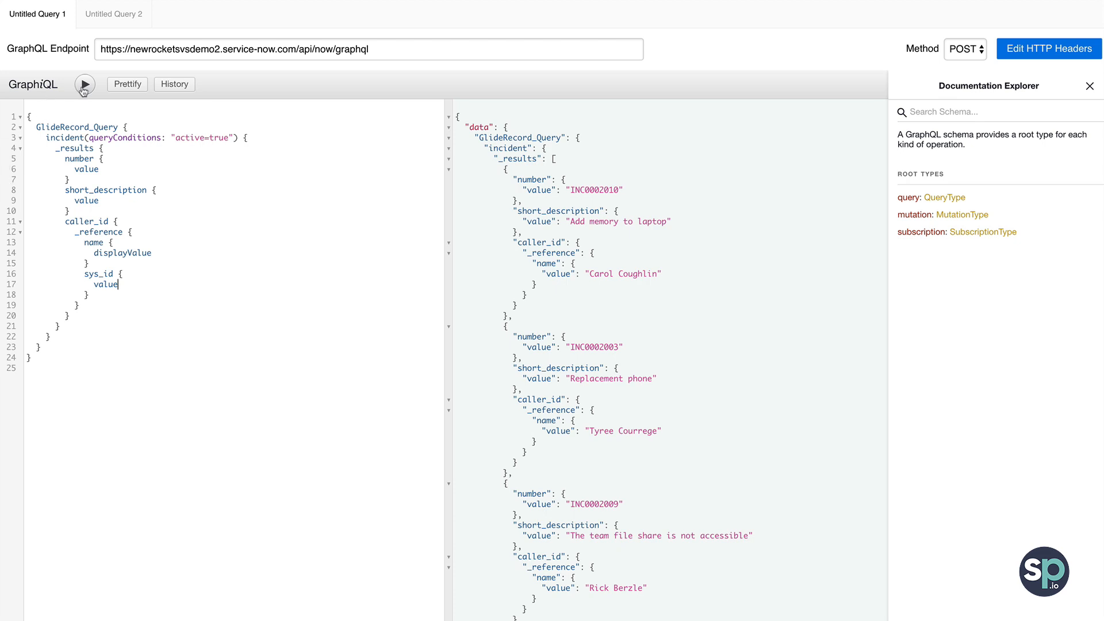
click(84, 85)
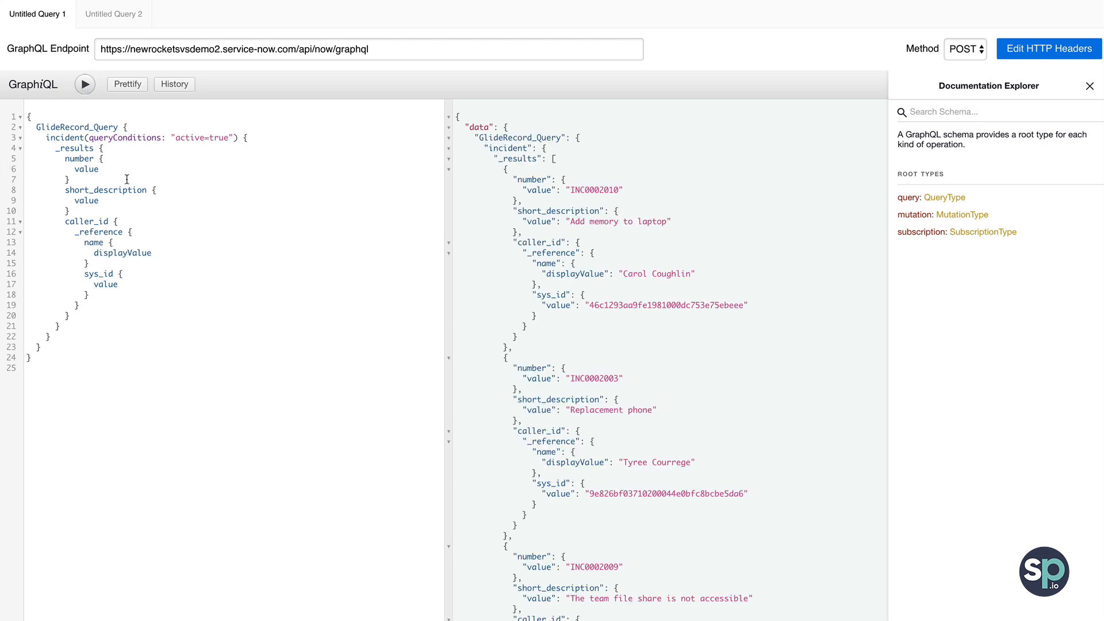
text(fra)
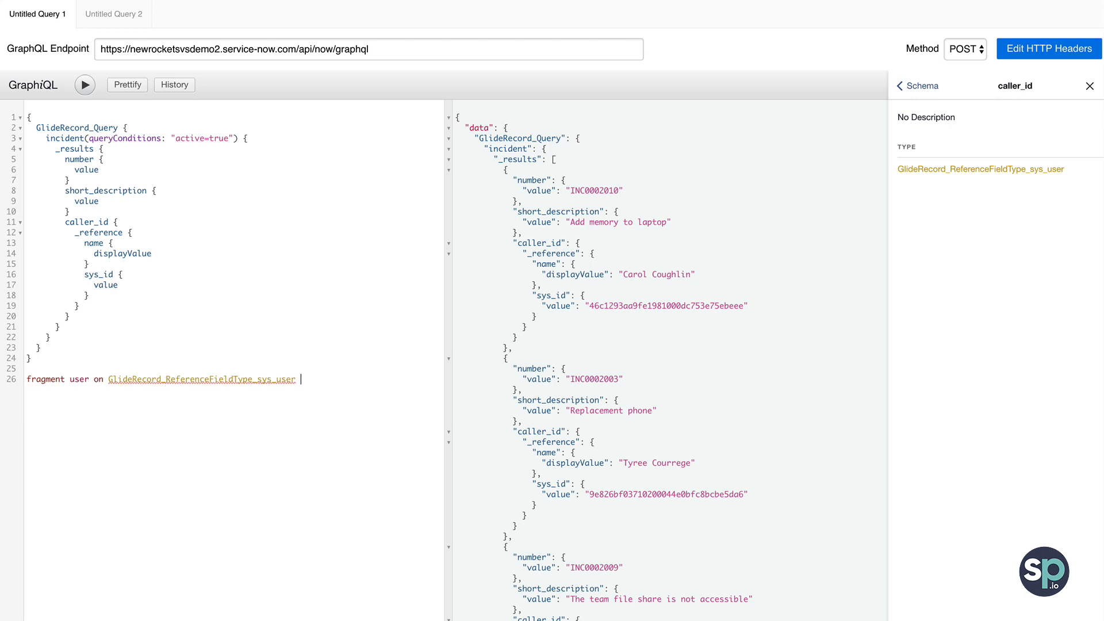
Define the sys_user 'user' fragment, apply ...user to caller_id and opened_by, and run.
text({)
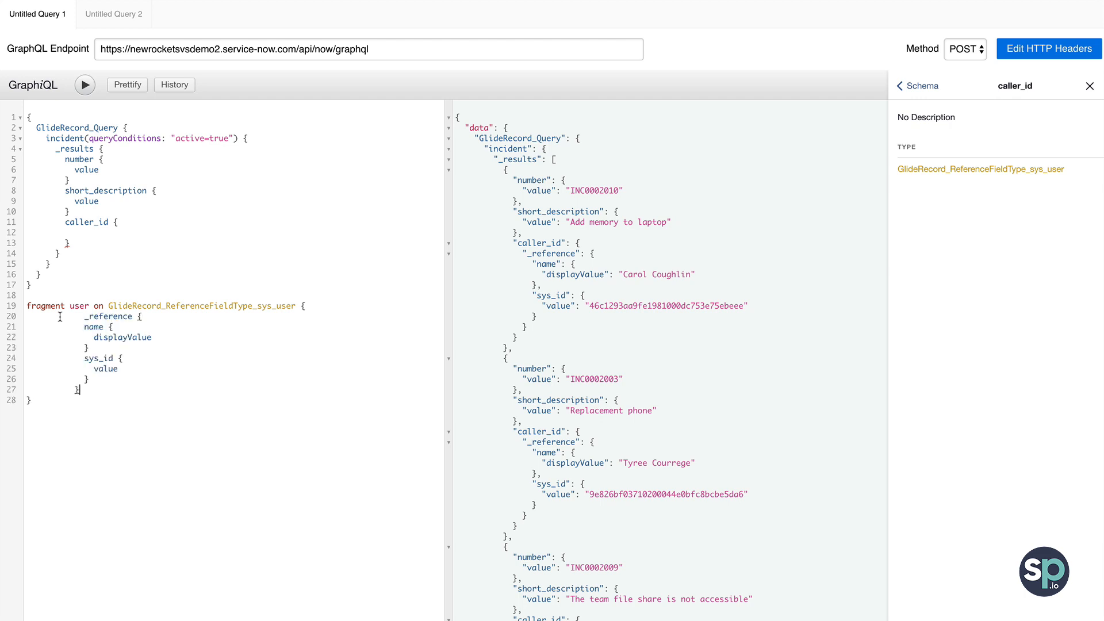
text(...user)
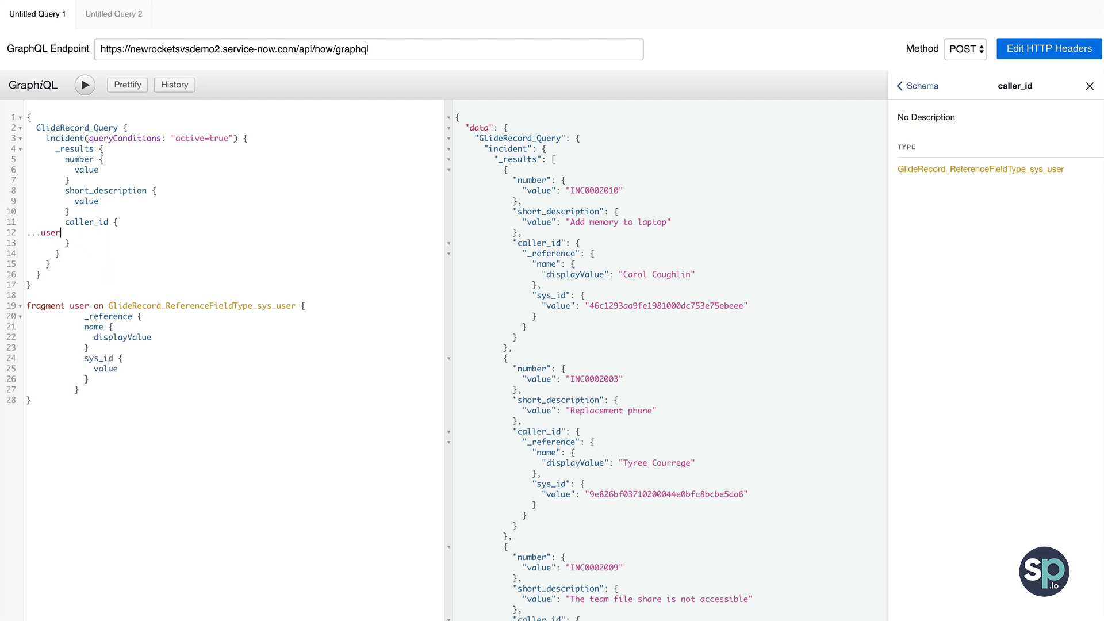
text(o)
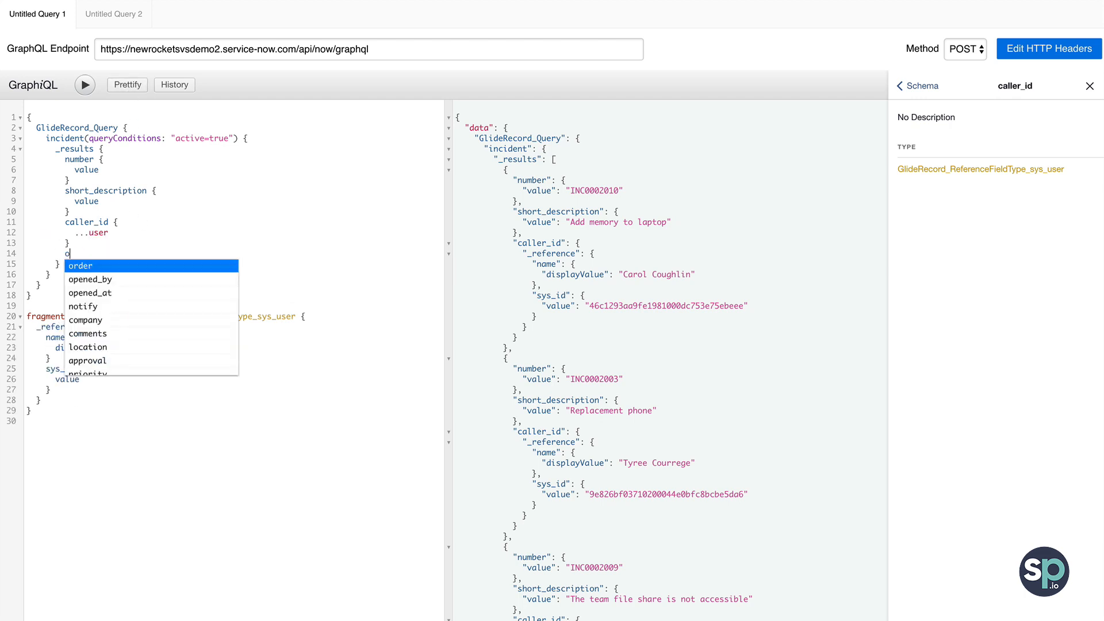
click(90, 279)
text(...user)
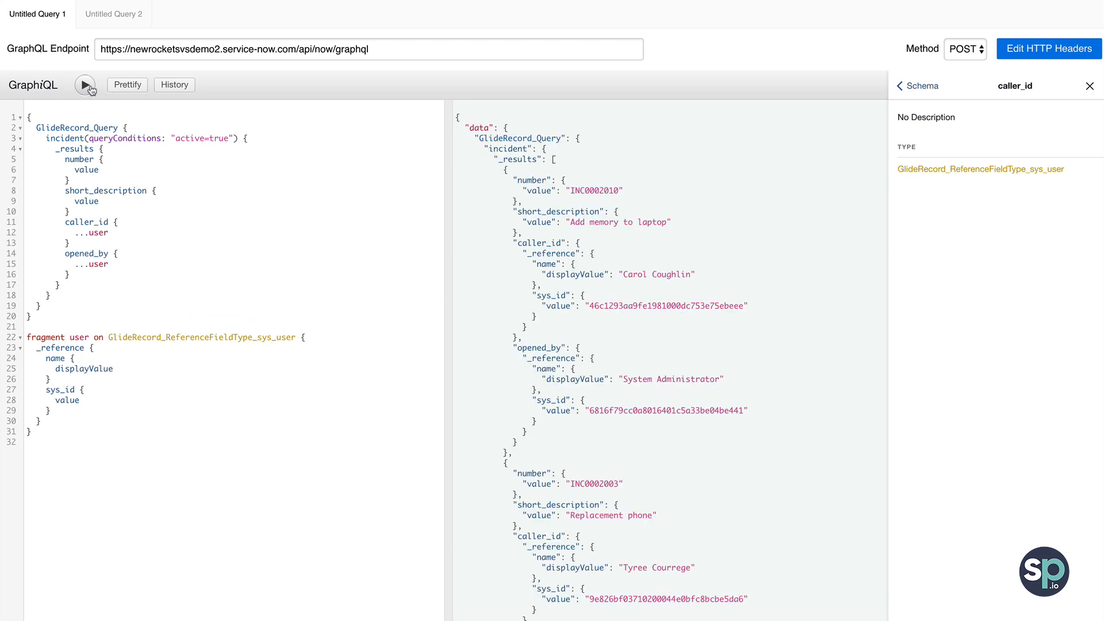
double_click(539, 243)
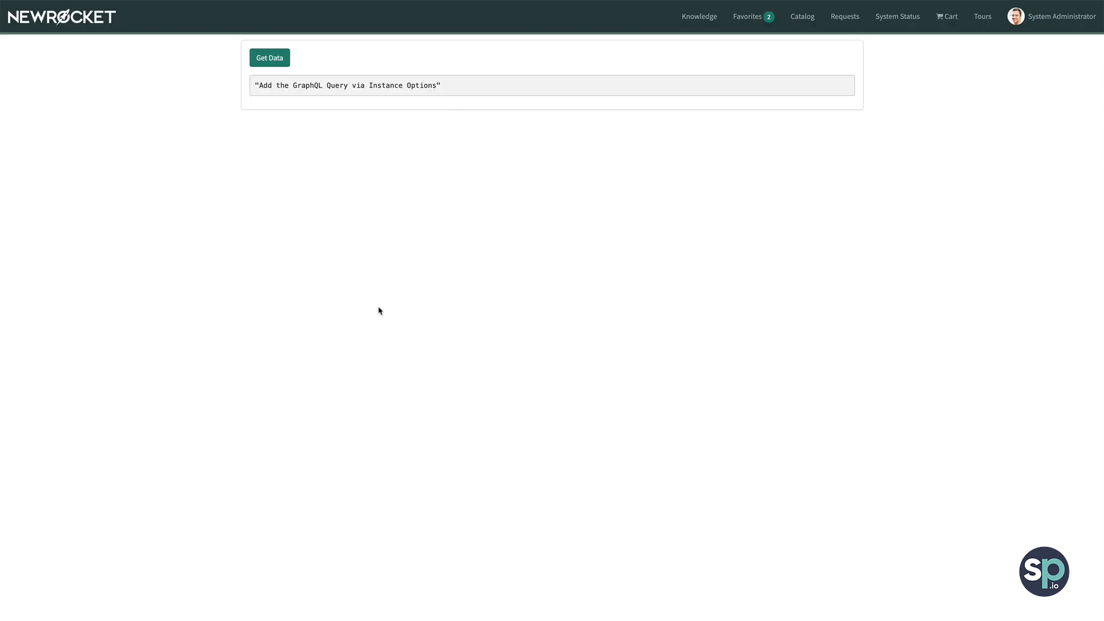
Open the GraphQL Test Widget's Instance Options and focus its empty Query field.
right_click(455, 63)
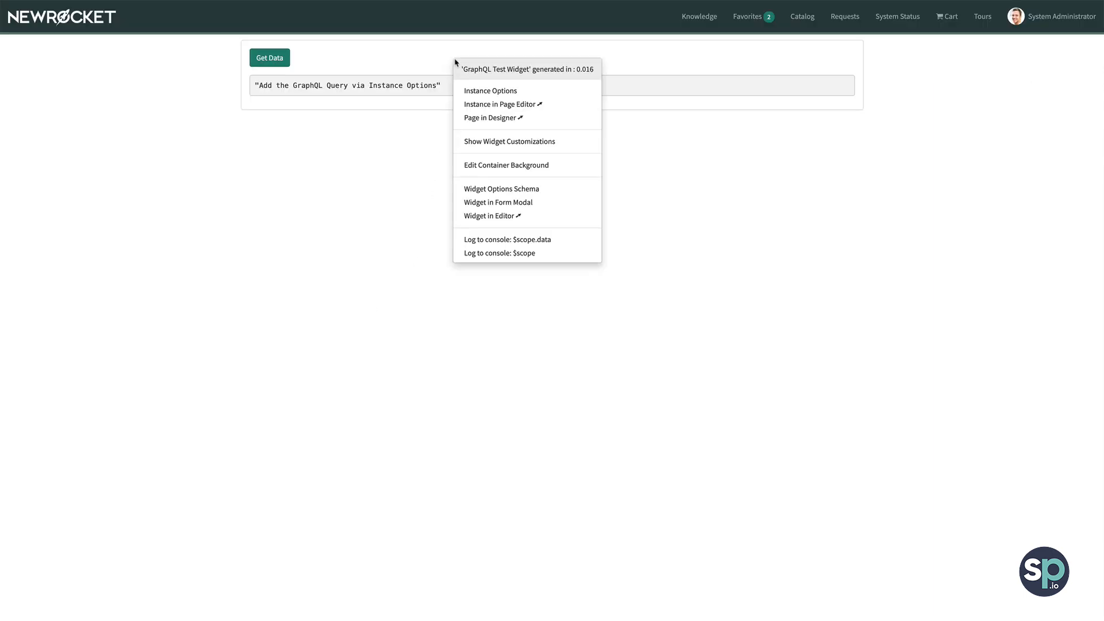
click(489, 90)
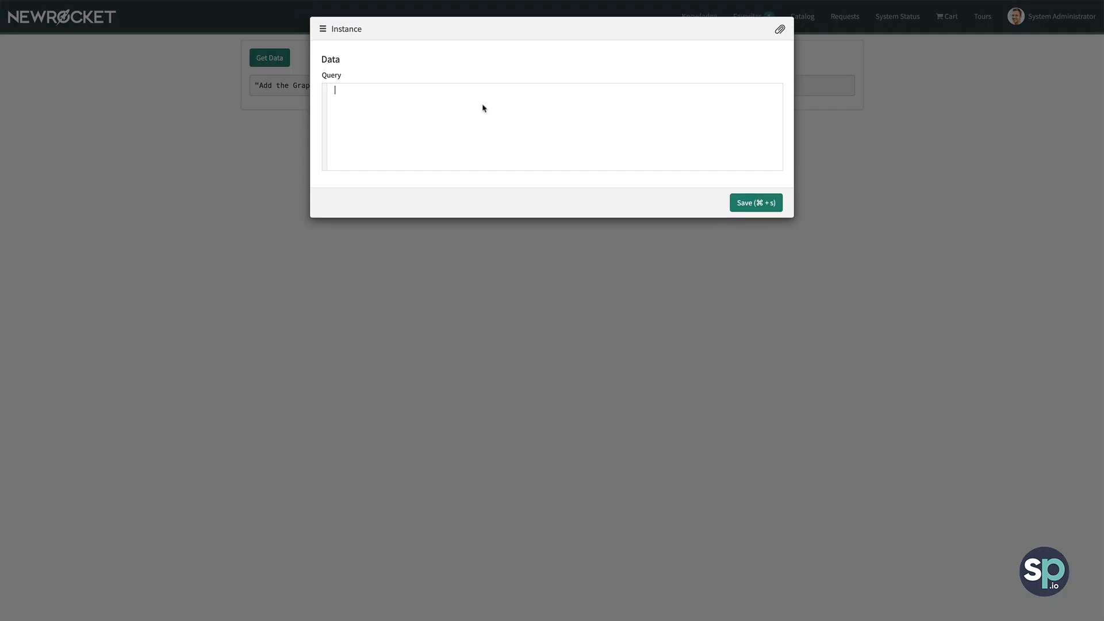
click(269, 58)
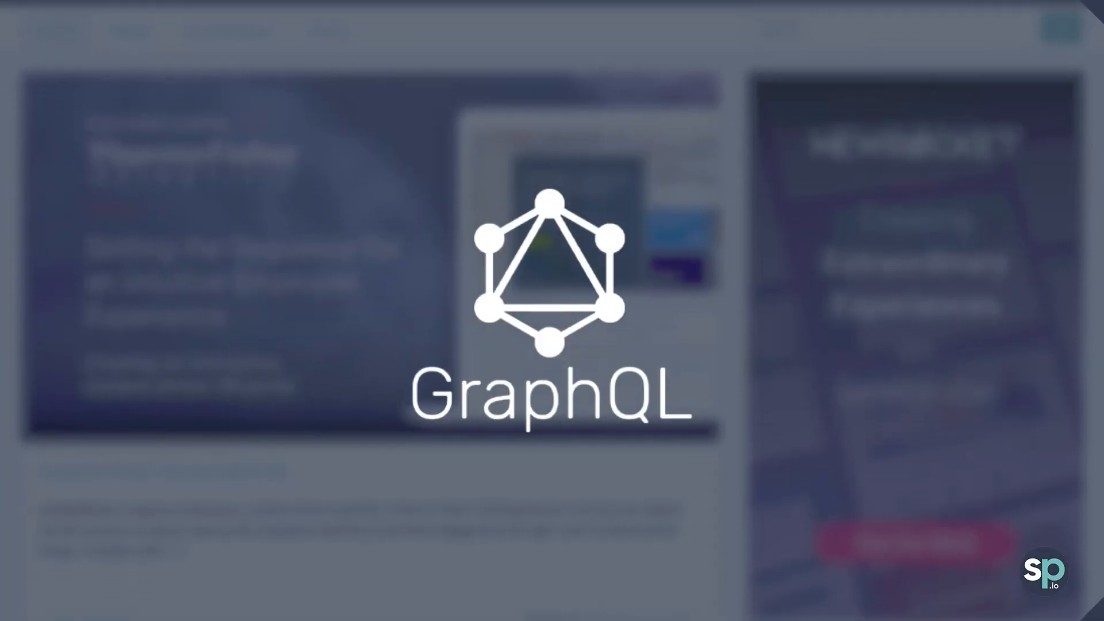
scroll(down, 3)
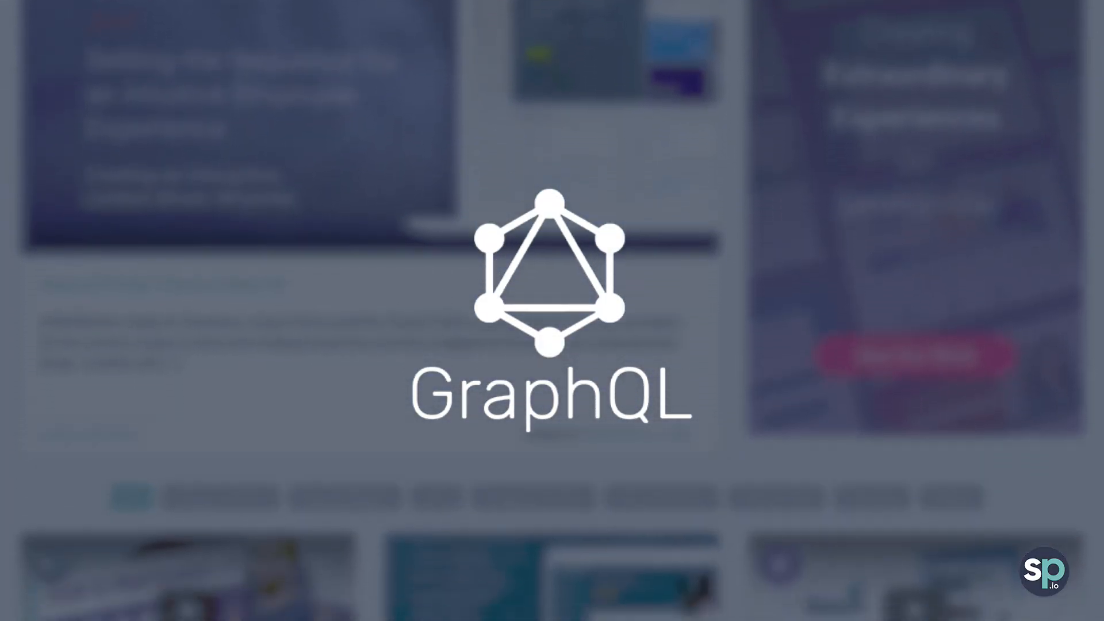
scroll(down, 3)
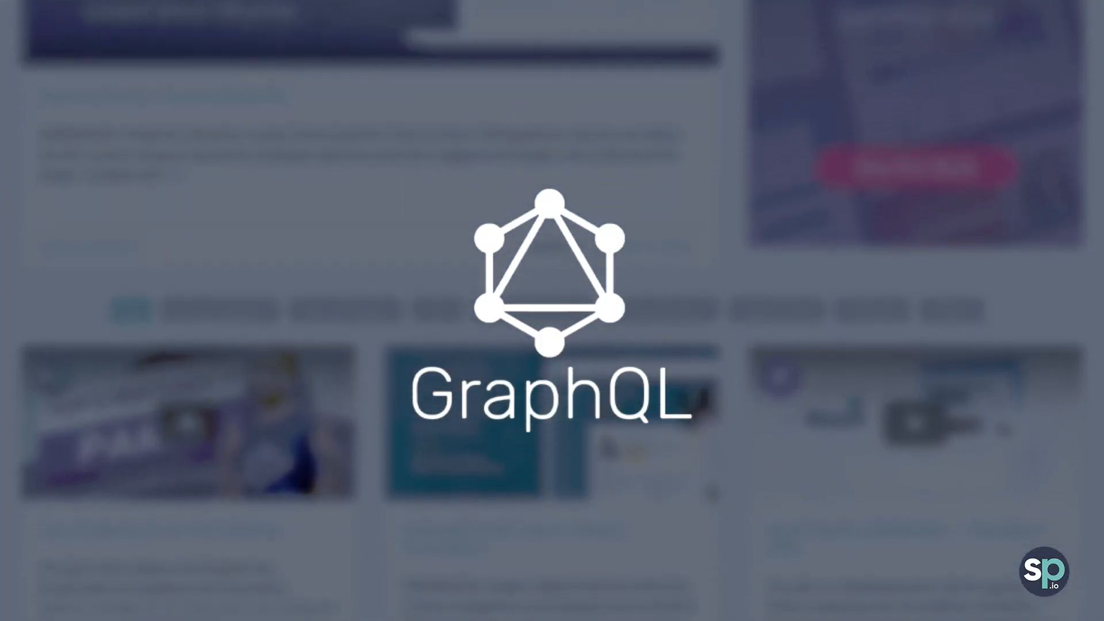